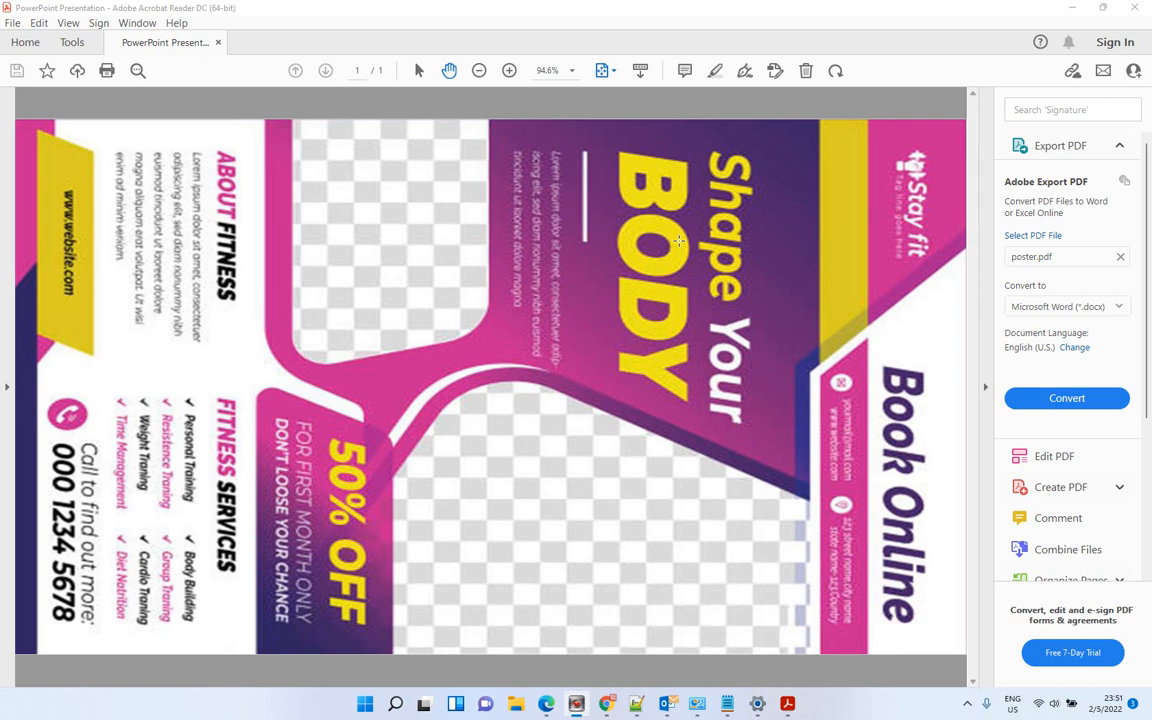
mouse_move(836, 108)
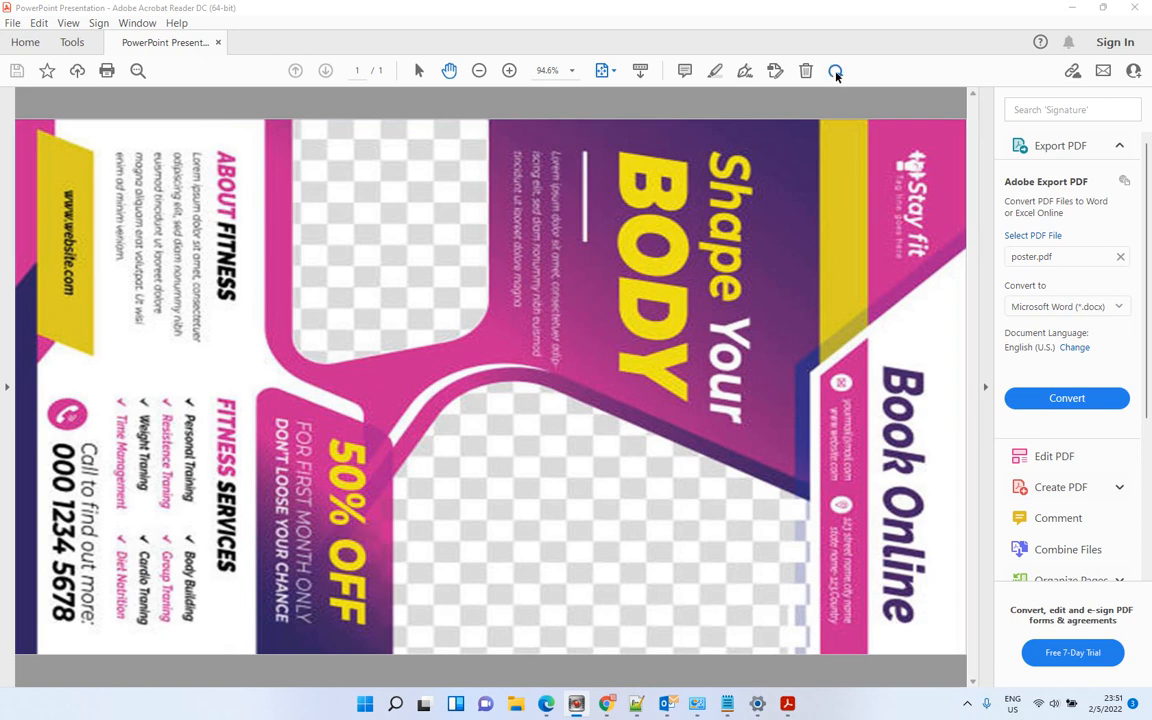
mouse_move(836, 72)
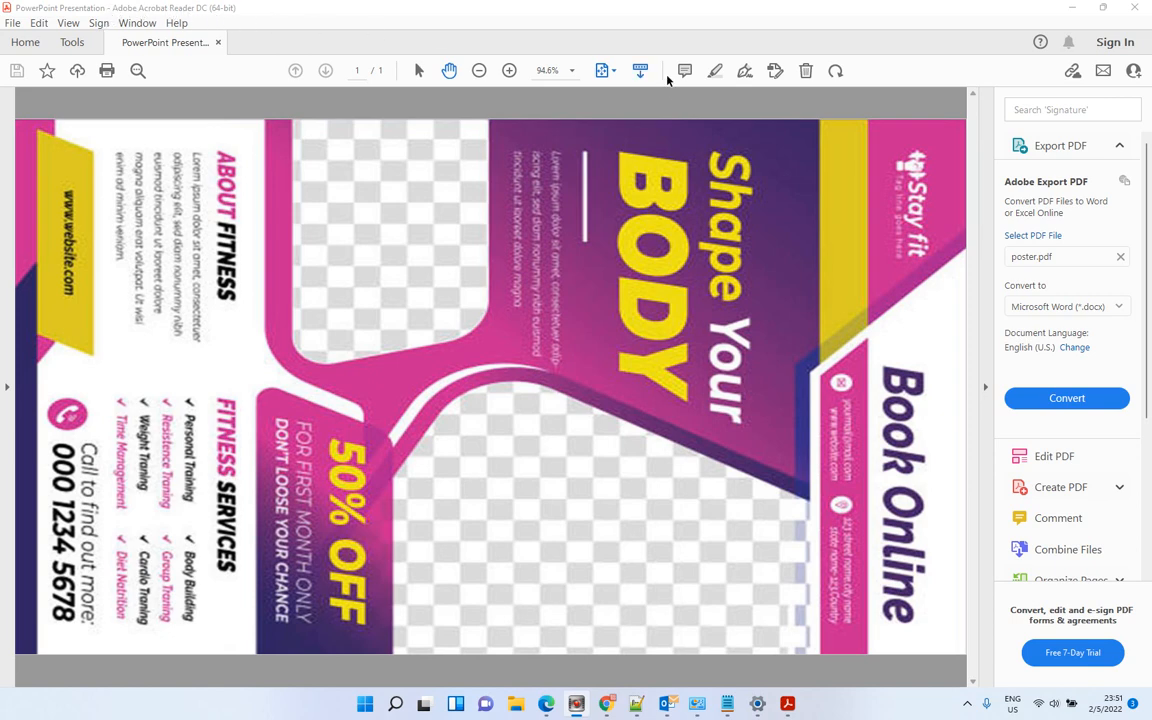
mouse_move(836, 72)
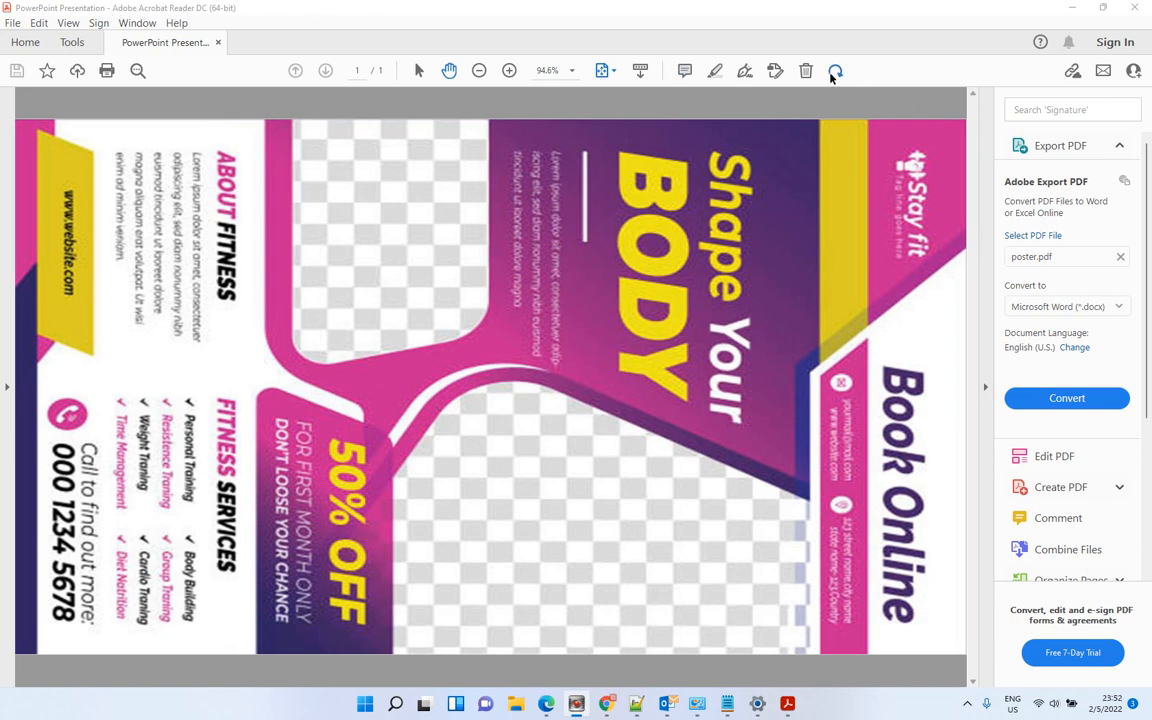
Abandon the paid Rotate Pages offer and bring Google Drive's My Drive forward to add a new item
click(836, 70)
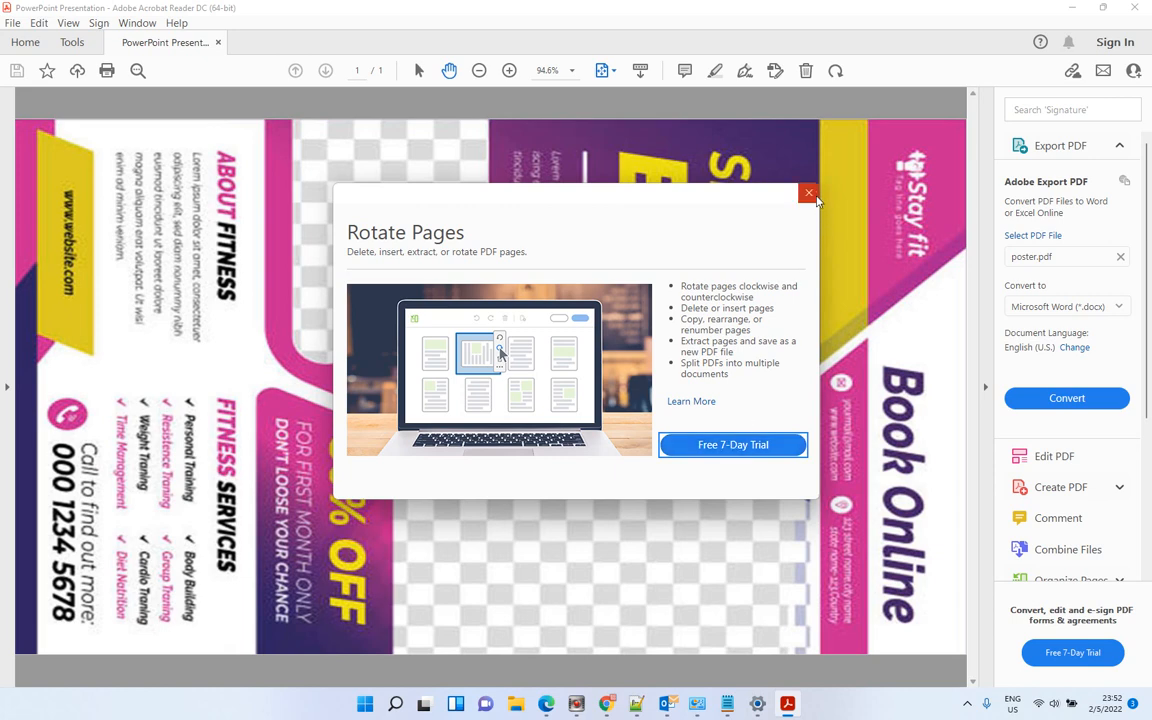
click(808, 192)
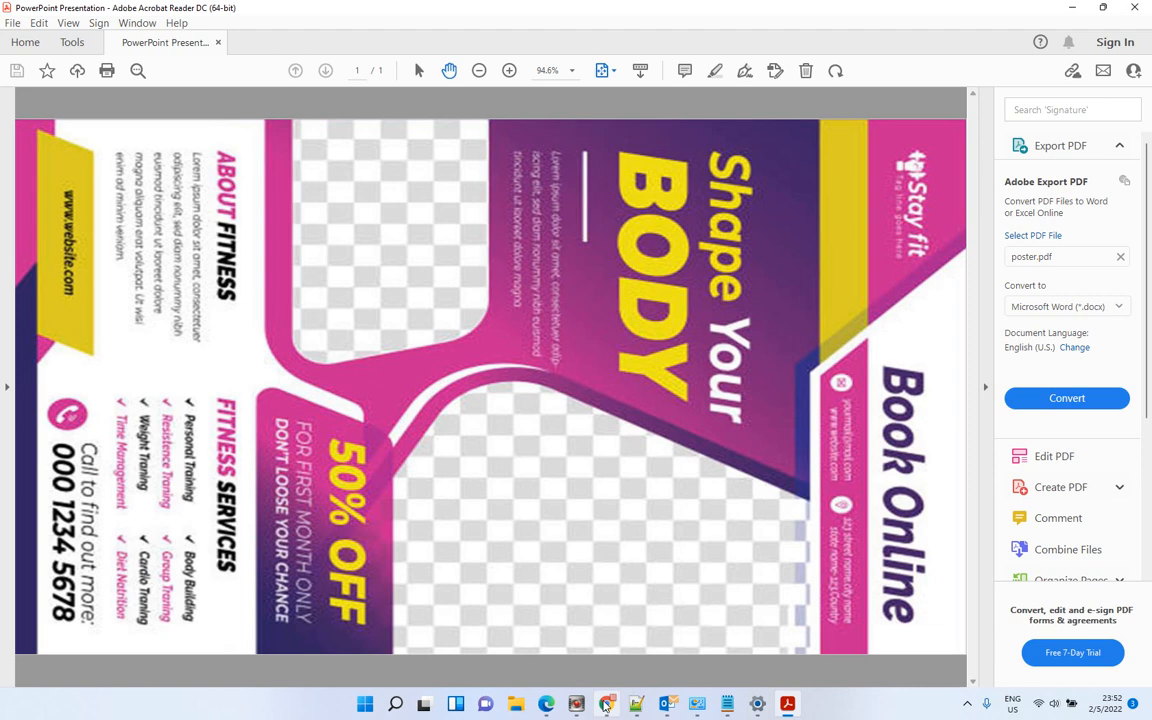
click(608, 704)
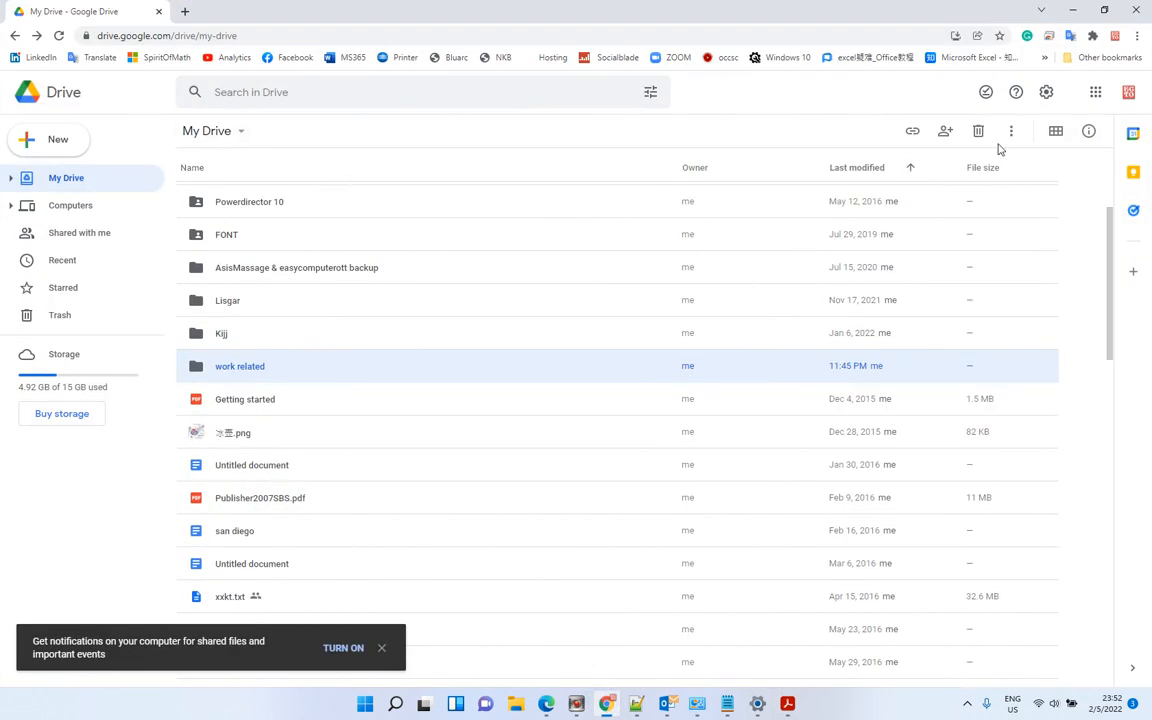
mouse_move(1084, 108)
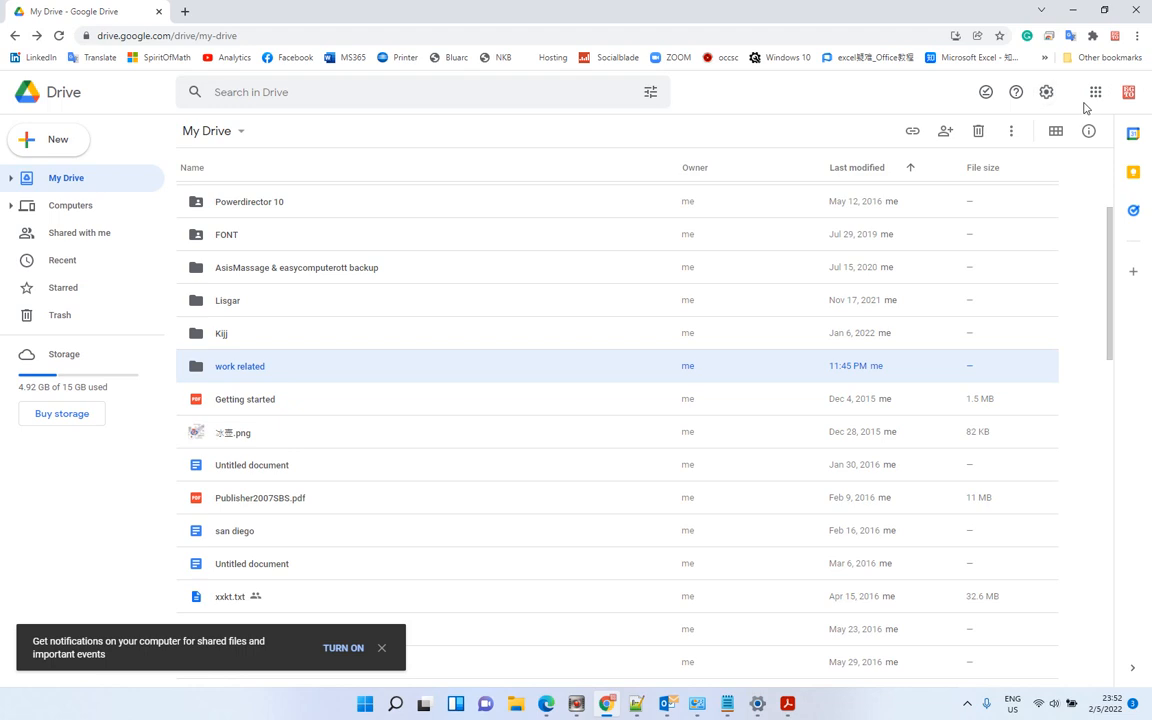
mouse_move(796, 132)
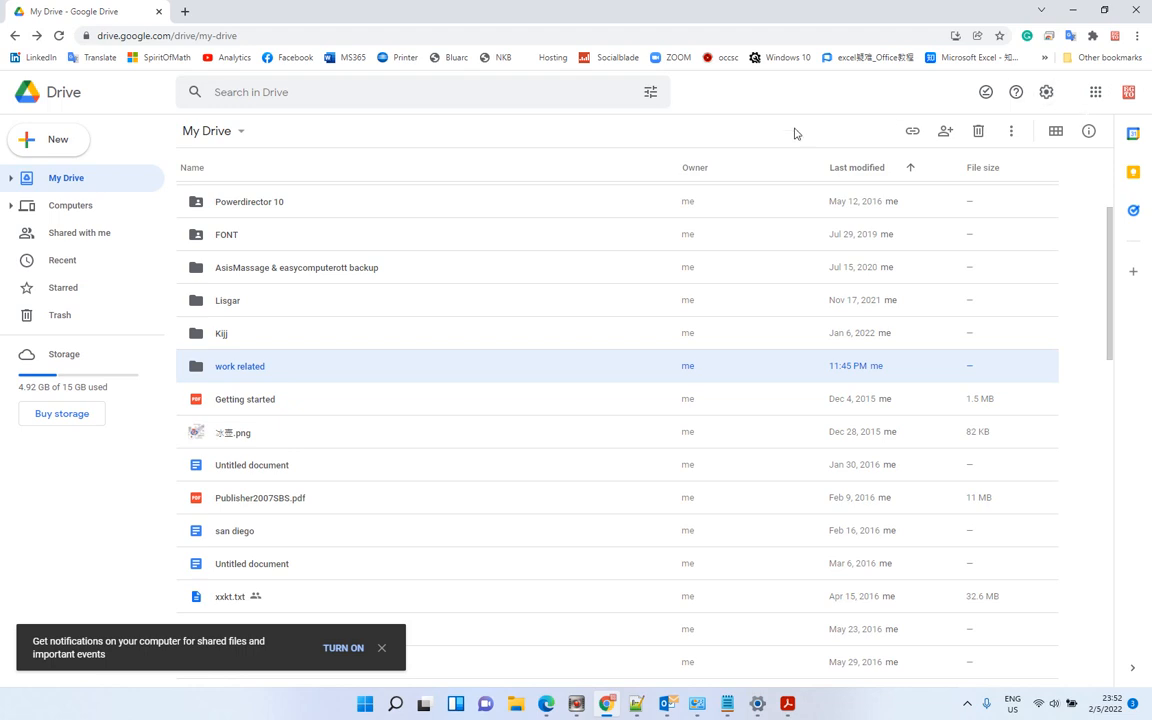
click(56, 140)
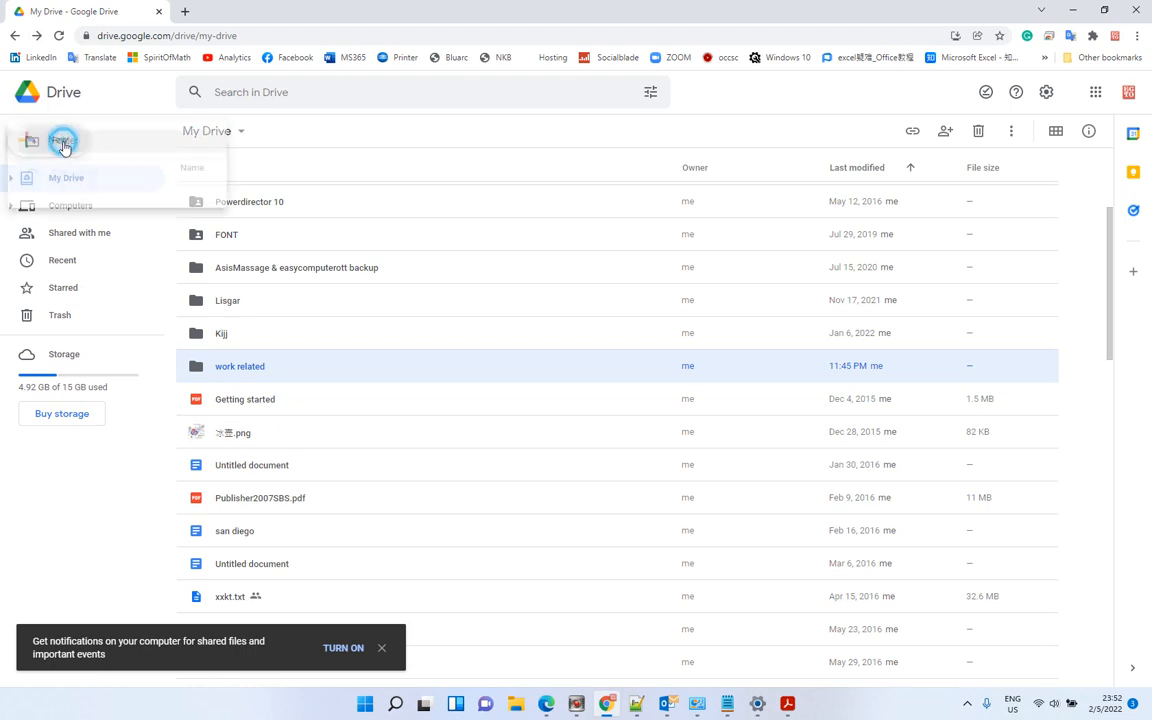
Upload poster.pdf from the Desktop via New > File upload
click(62, 140)
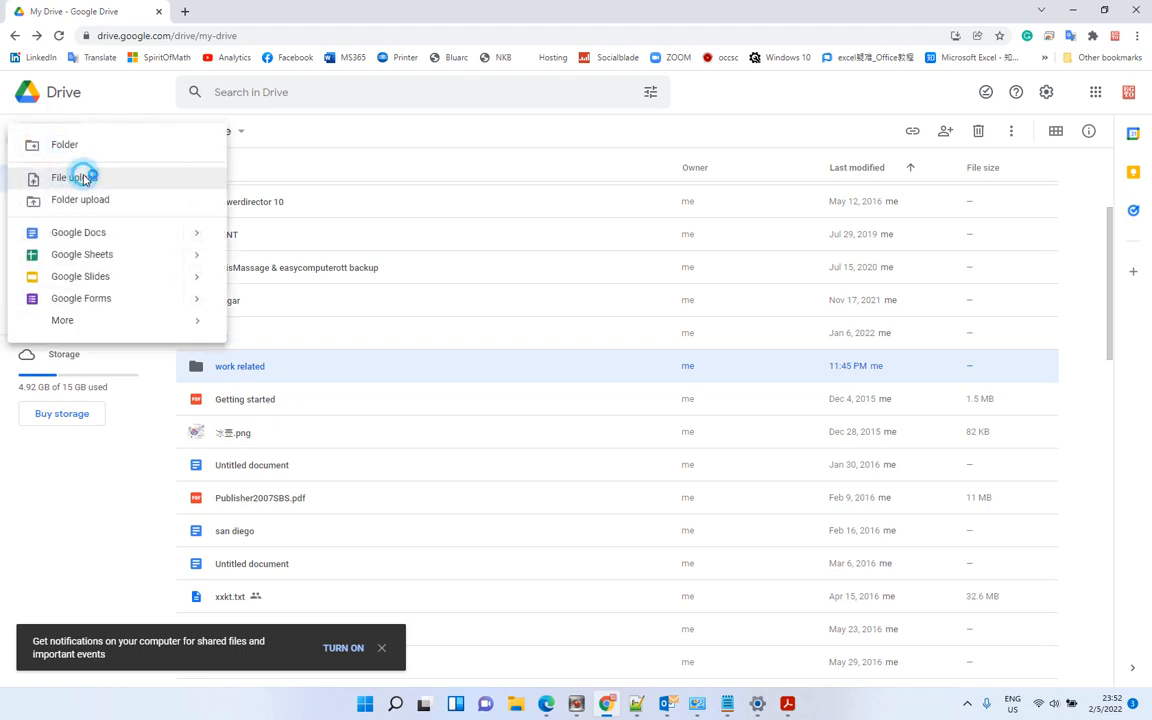
click(72, 176)
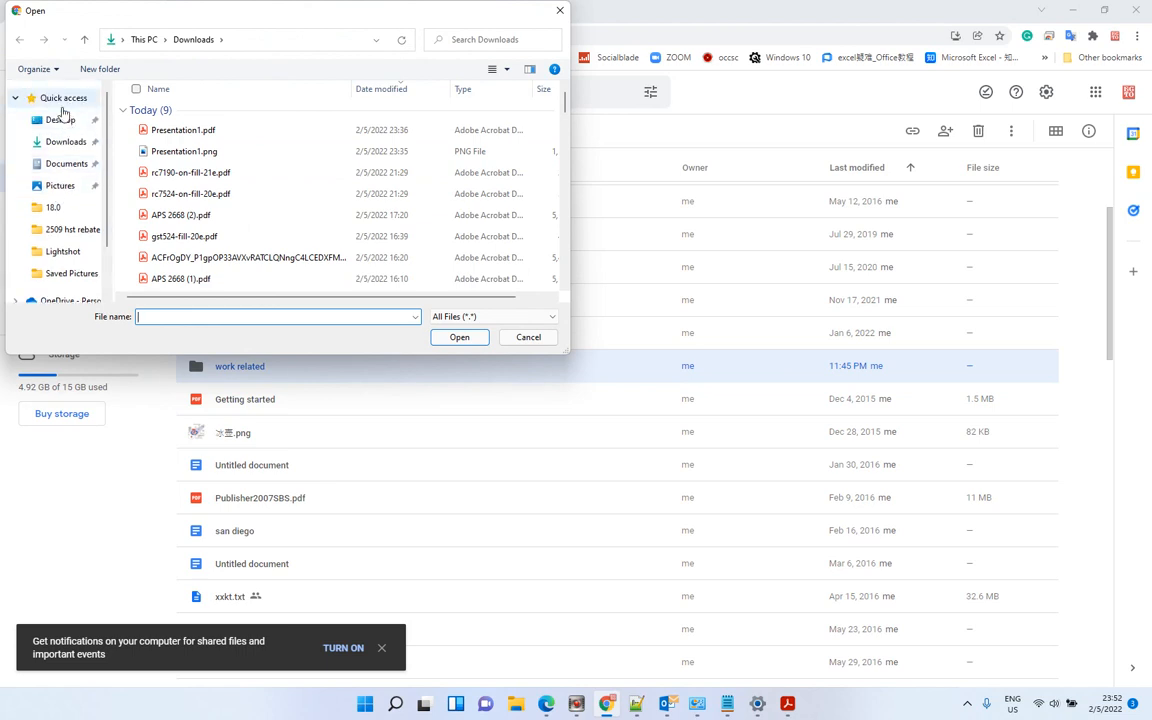
click(60, 120)
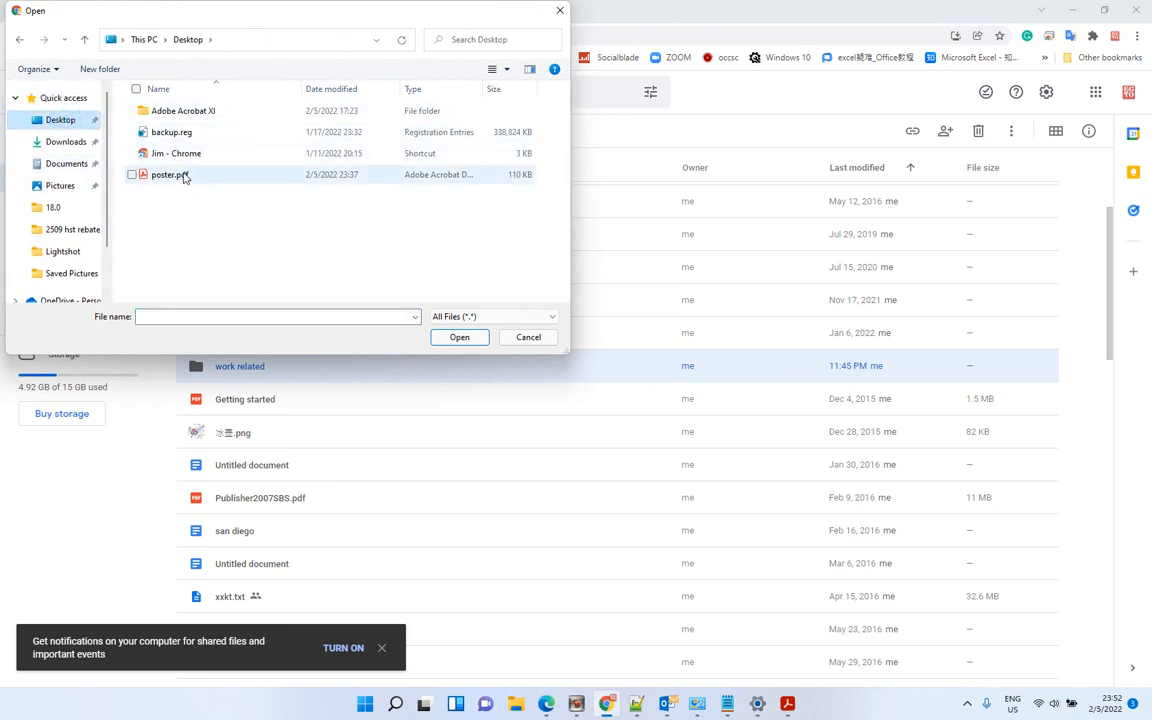
click(460, 336)
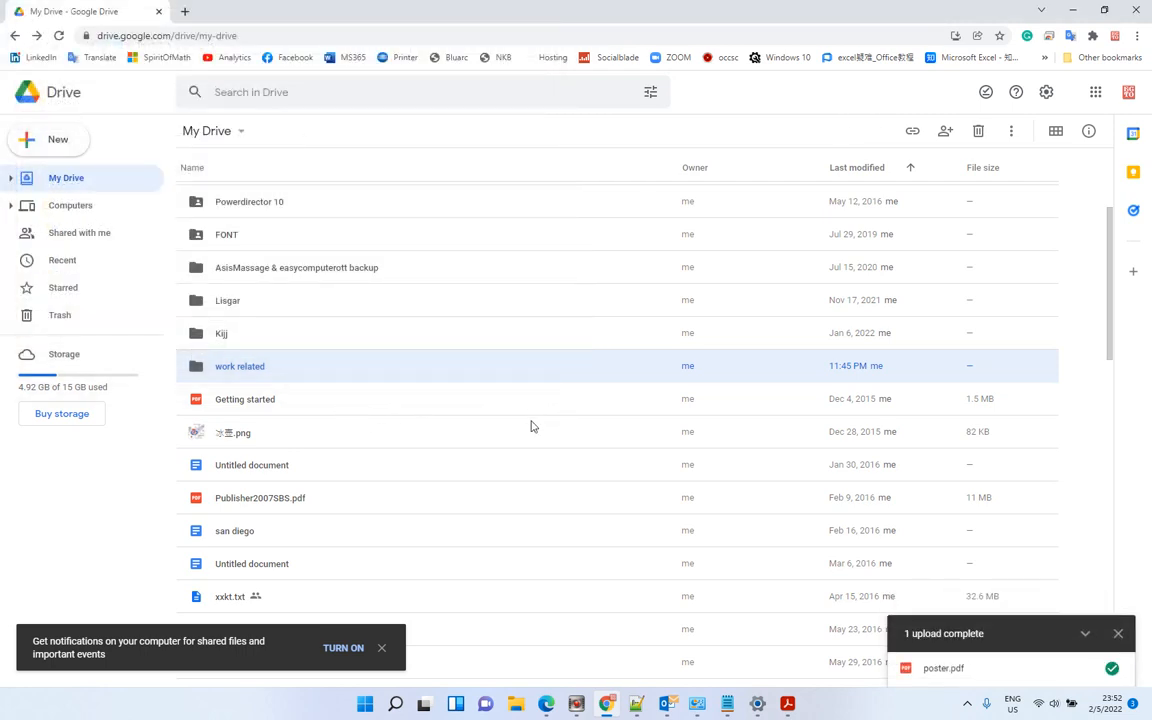
mouse_move(940, 668)
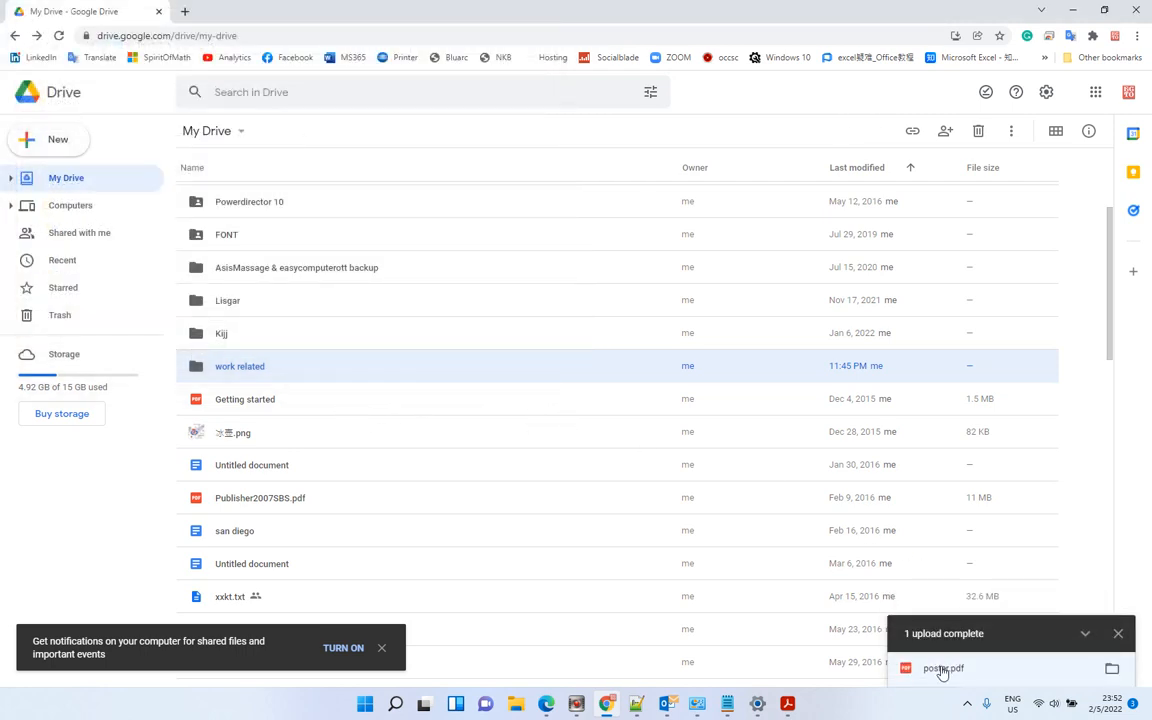
Preview the uploaded poster.pdf from the Upload complete panel, still sideways
click(944, 668)
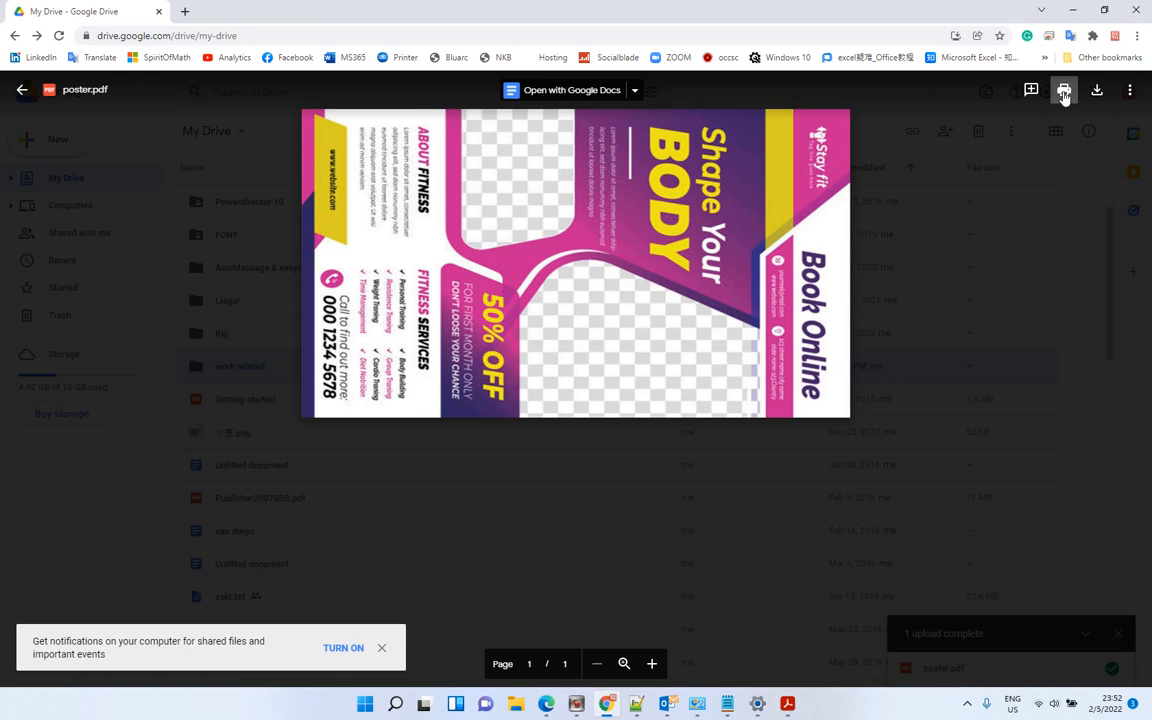
mouse_move(1064, 90)
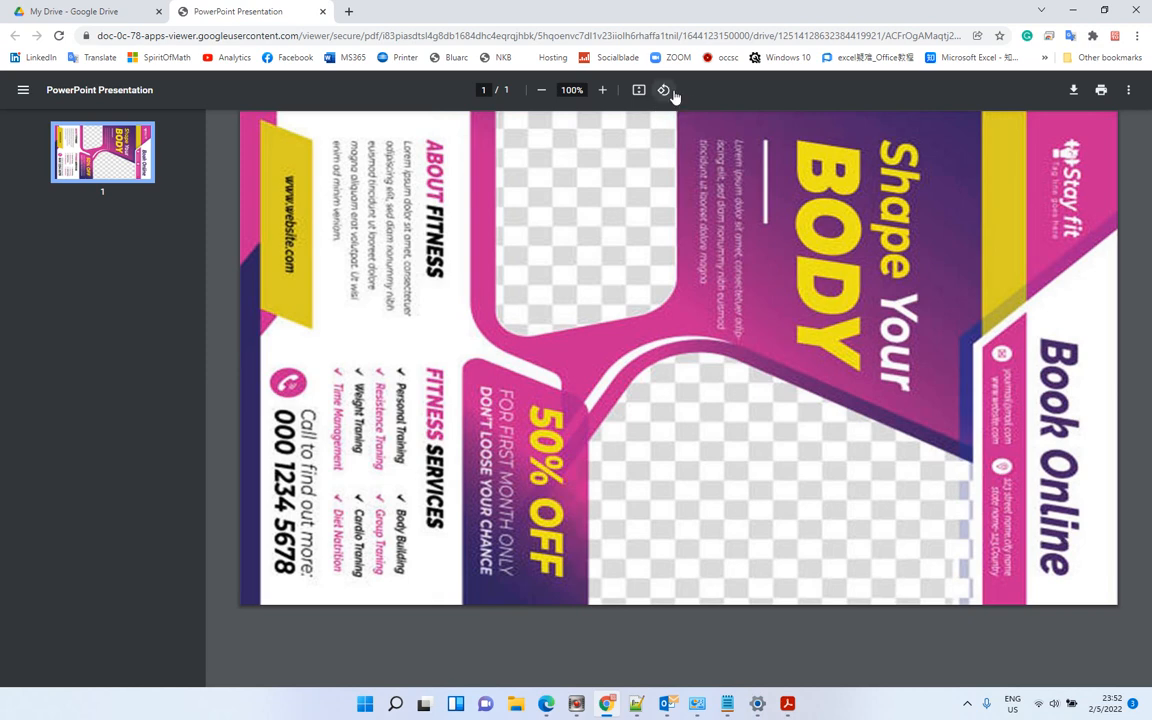
mouse_move(664, 90)
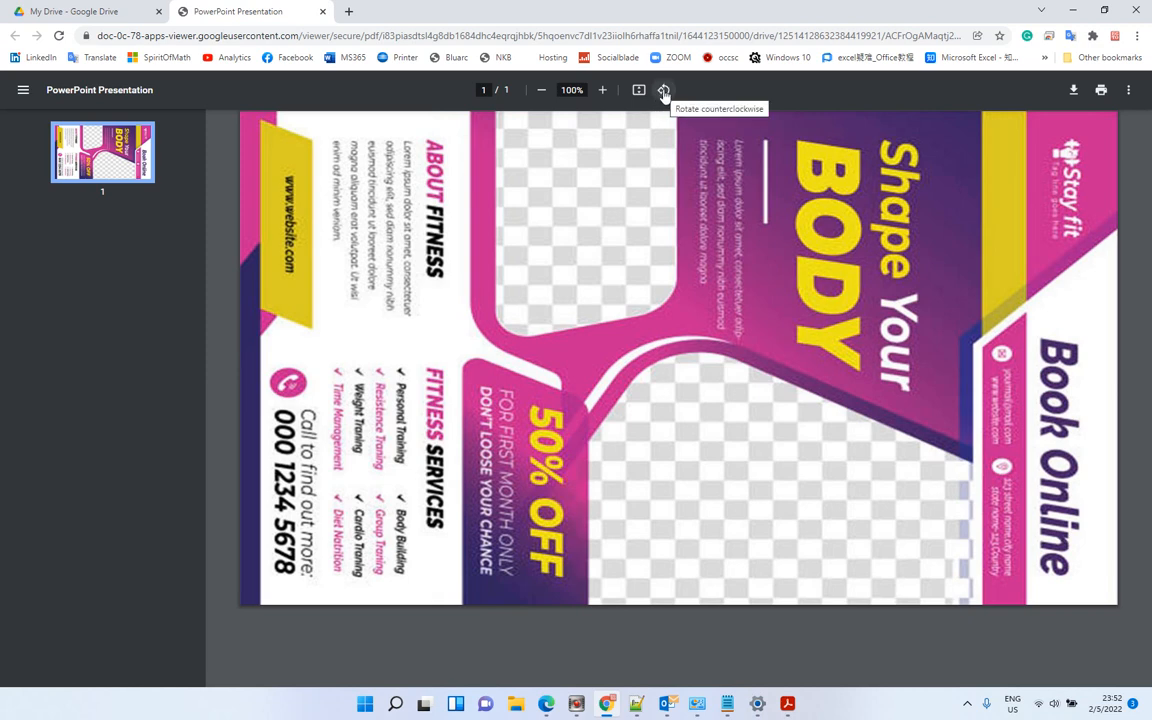
Rotate the poster counterclockwise to upright portrait and scroll to its bottom
click(664, 90)
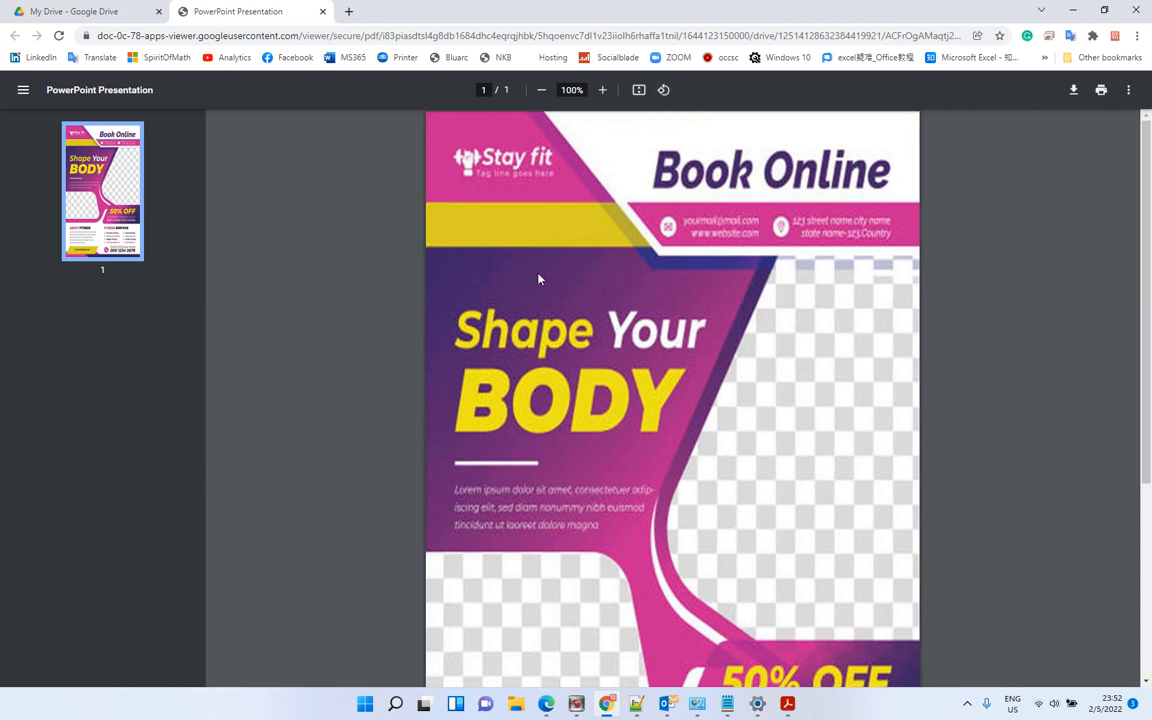
mouse_move(648, 344)
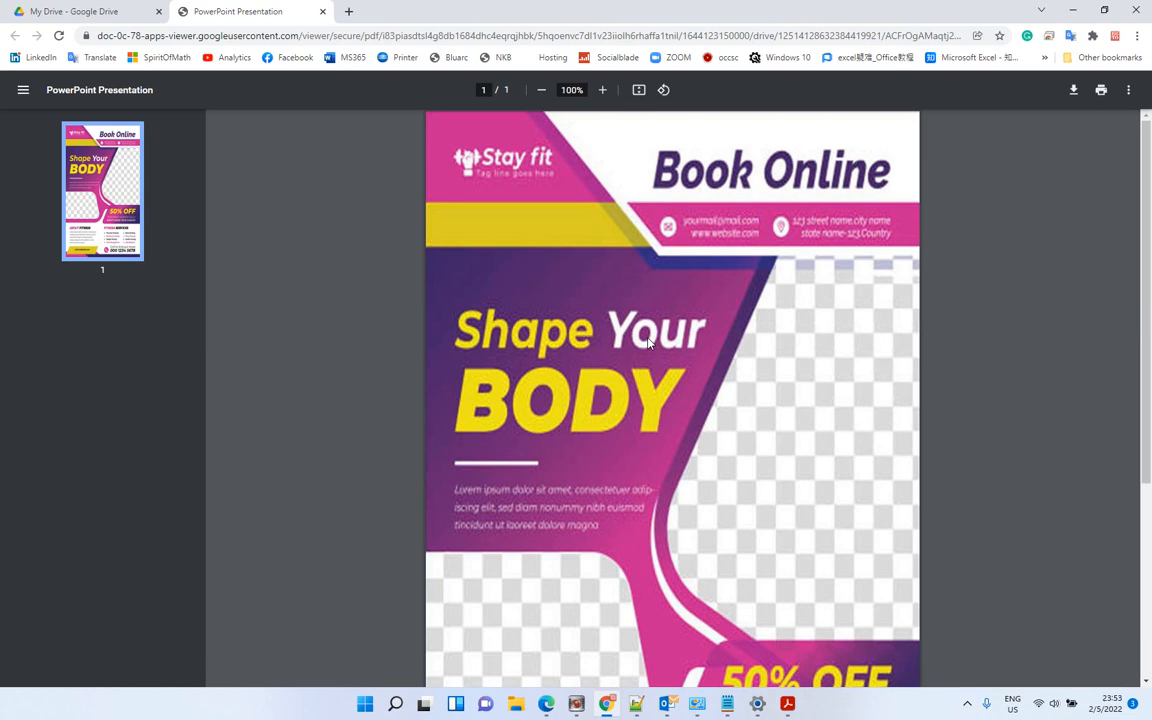
mouse_move(396, 440)
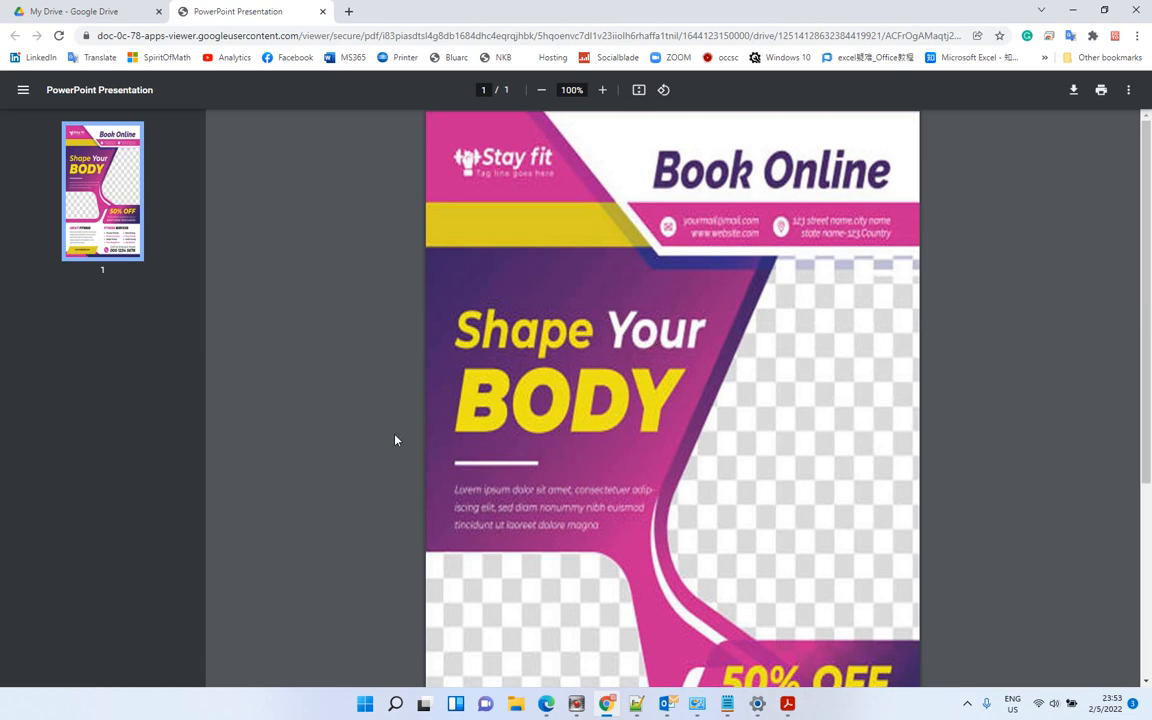
scroll(down, 3)
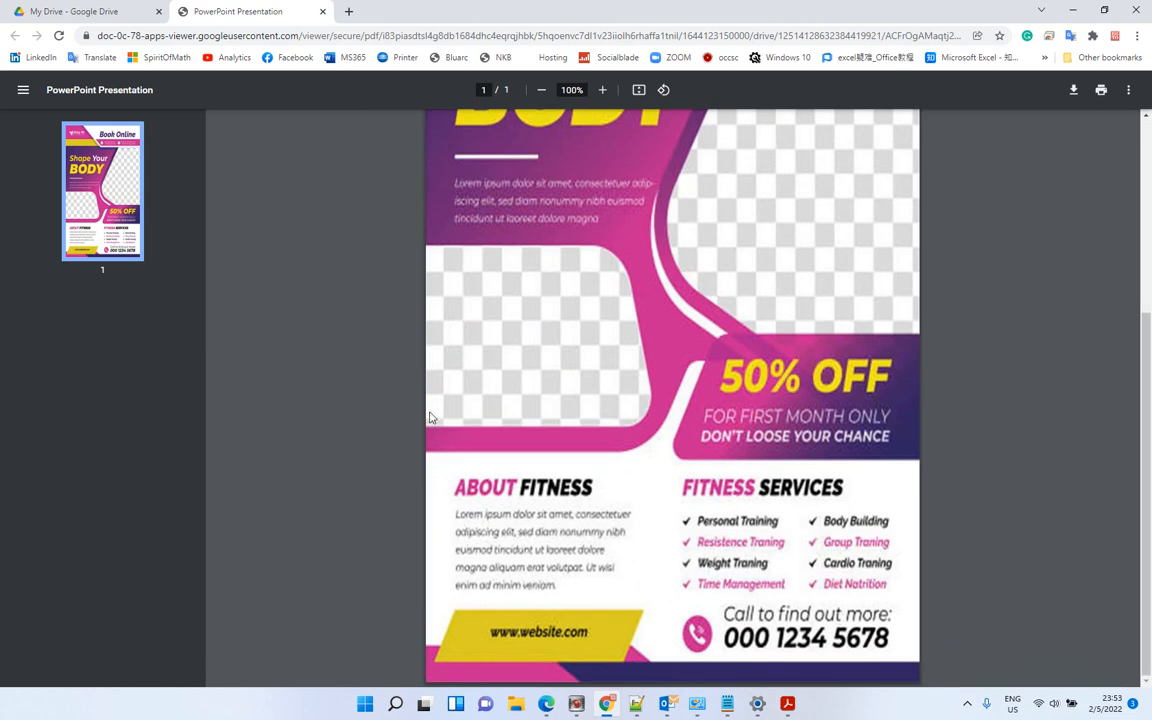